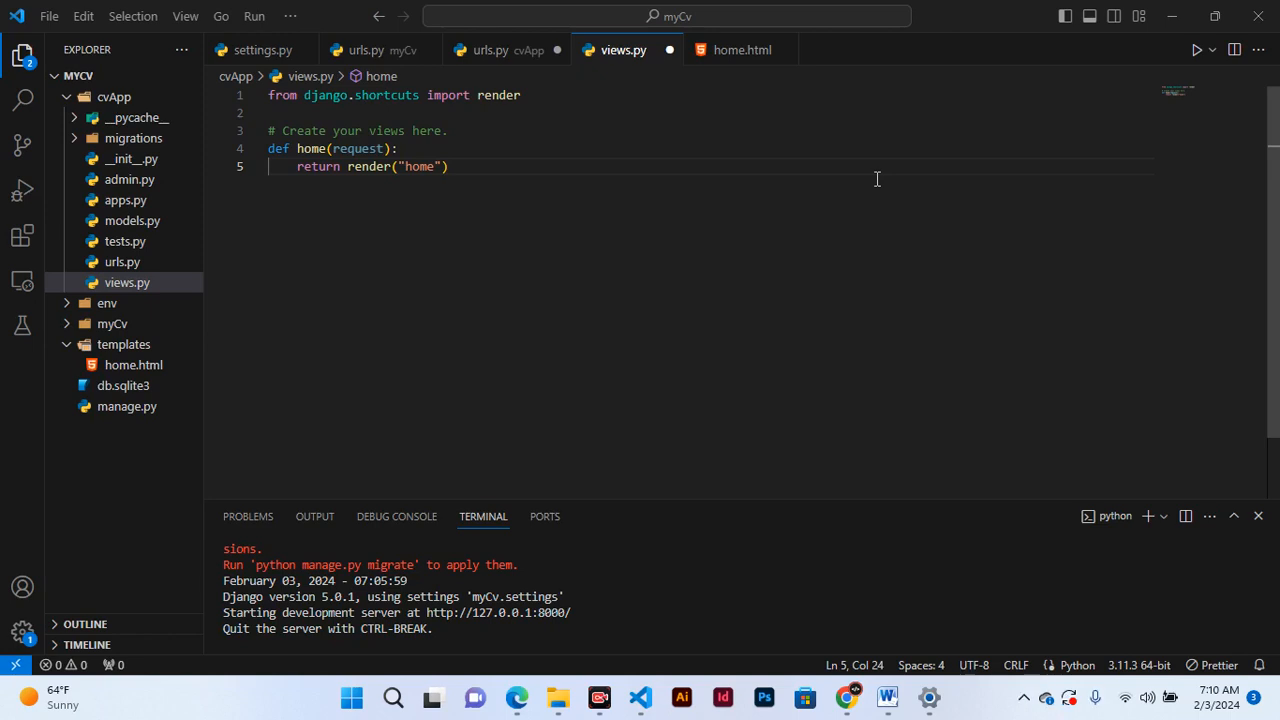
{"action": "mouse_move", "coordinate": [370, 166]}
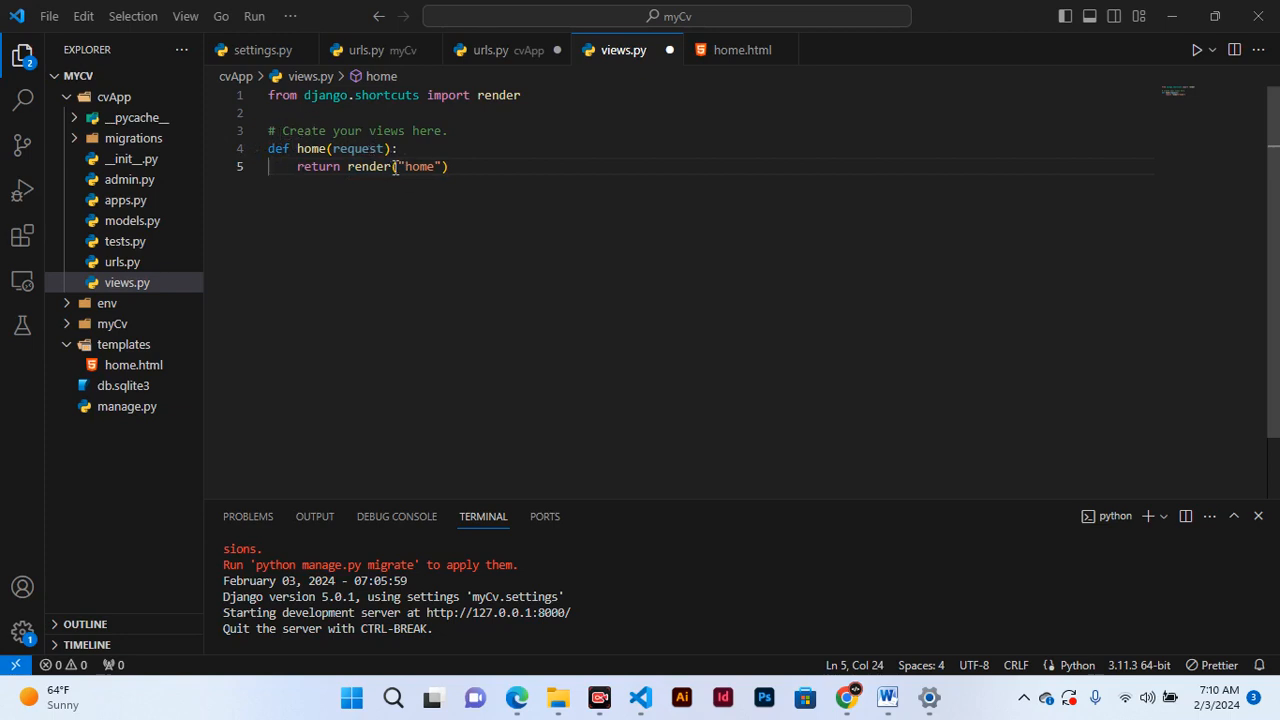
{"action": "mouse_move", "coordinate": [158, 384]}
{"action": "type", "text": ".html"}
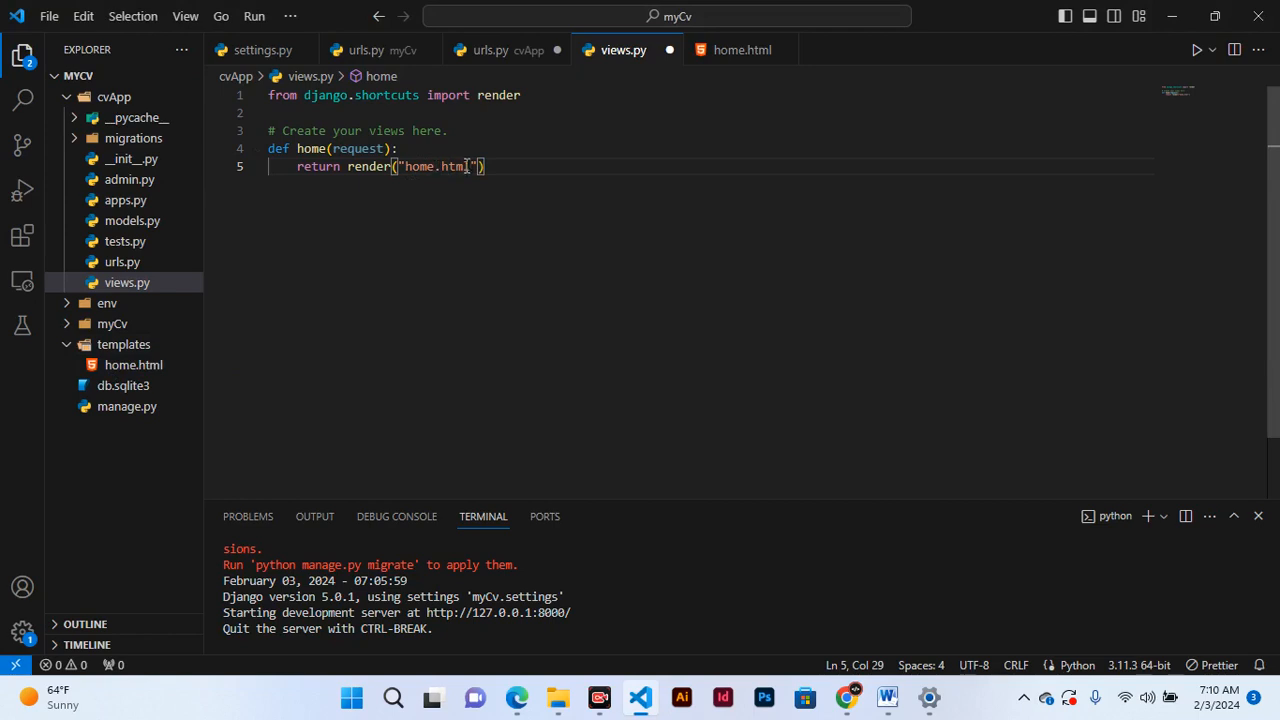
{"action": "mouse_move", "coordinate": [356, 148]}
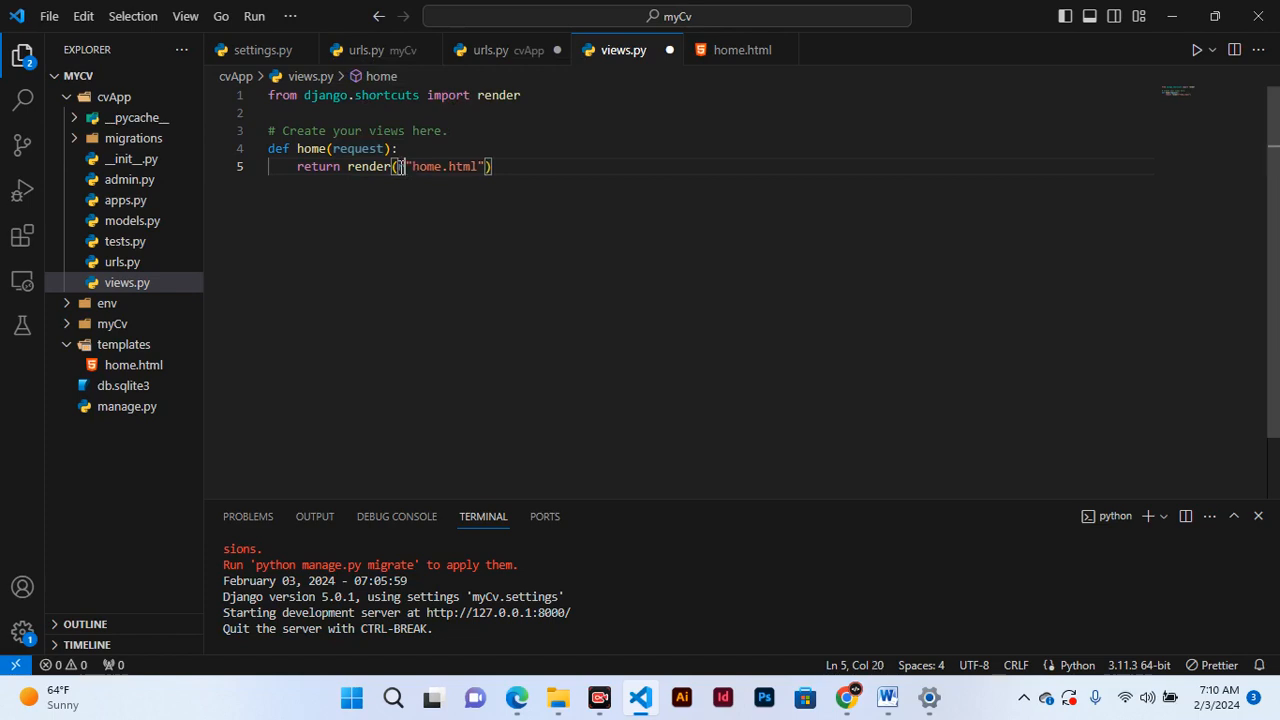
- Make the home view return render(request, "home.html") using autocomplete
{"action": "type", "text": "re"}
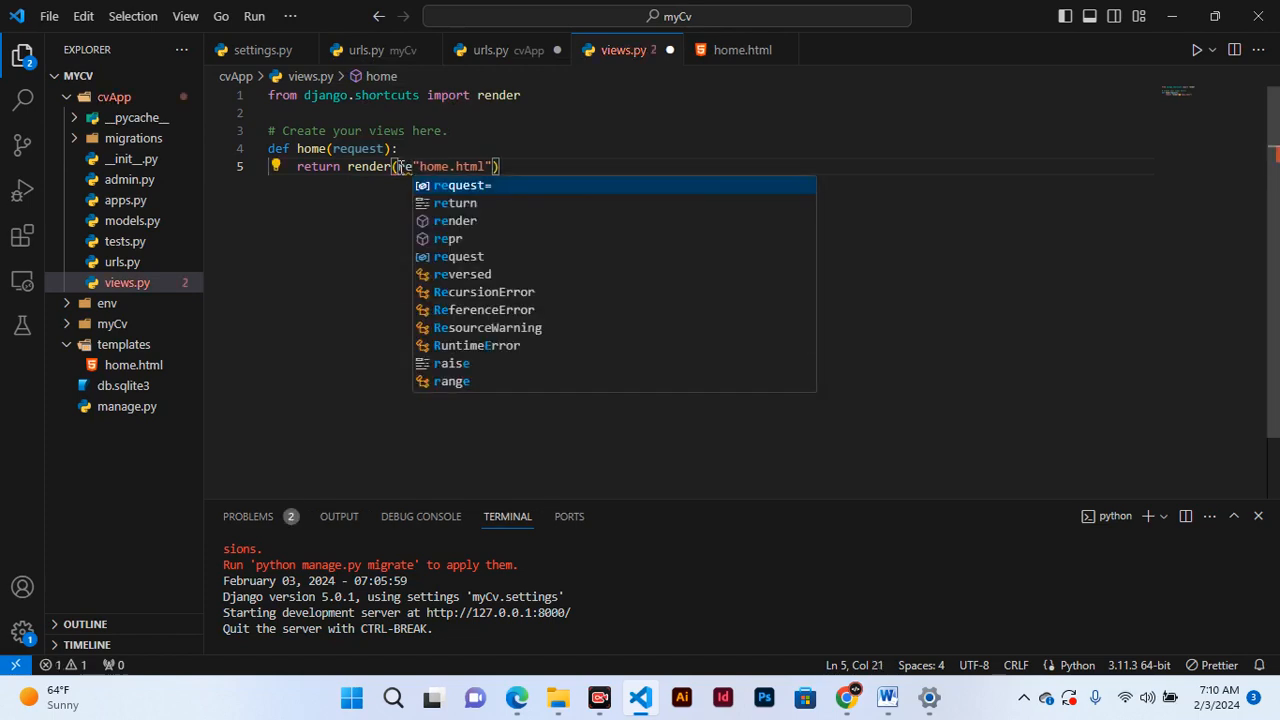
{"action": "type", "text": "reques"}
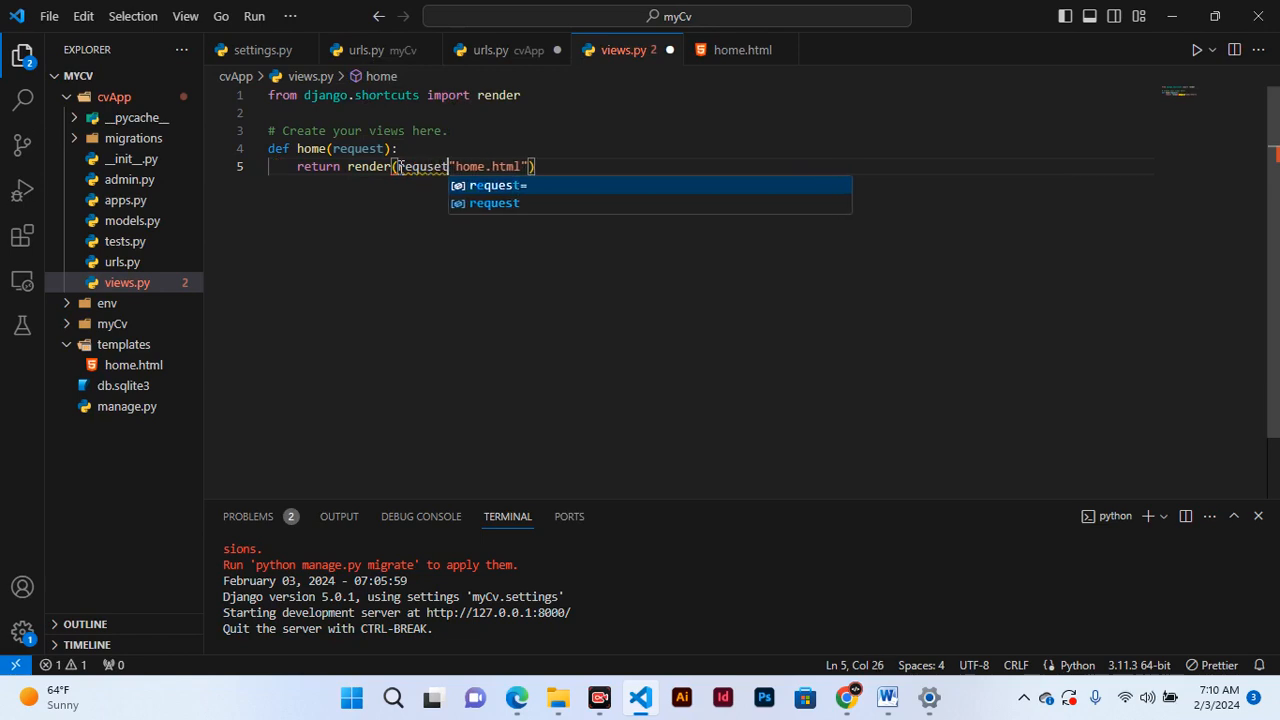
{"action": "mouse_move", "coordinate": [386, 228]}
{"action": "type", "text": ", "}
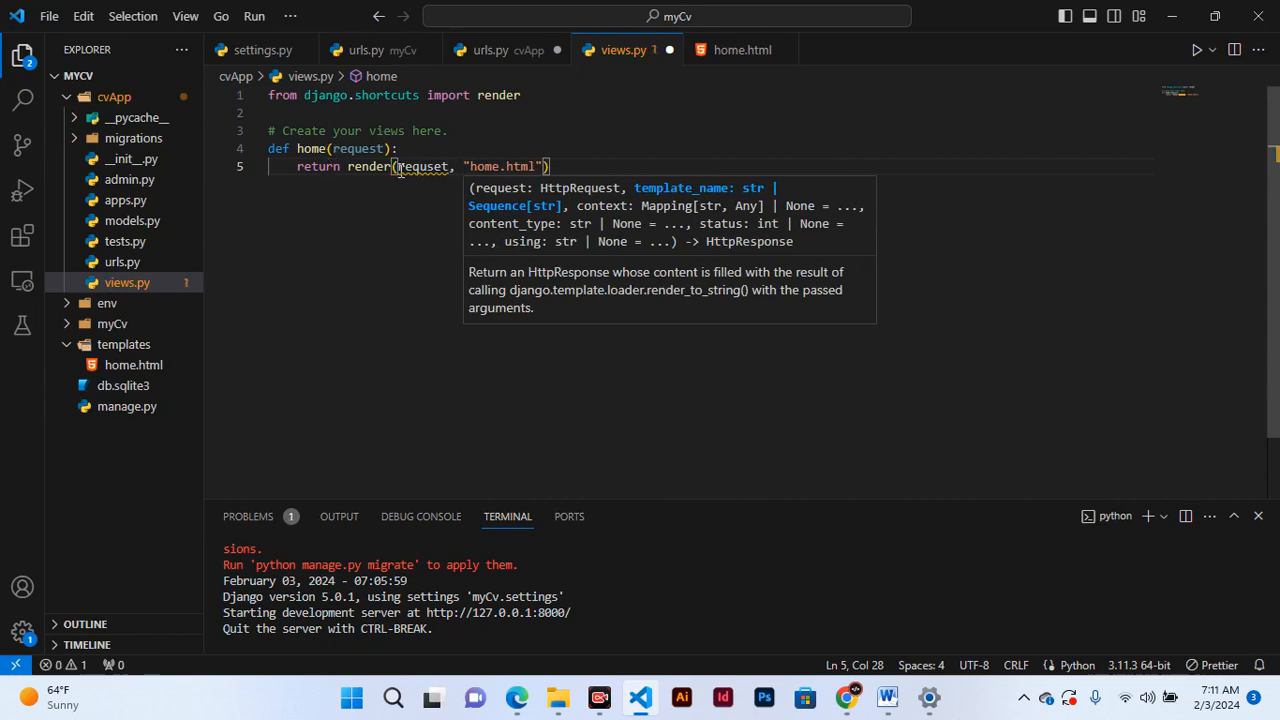
{"action": "mouse_move", "coordinate": [424, 166]}
{"action": "type", "text": "e"}
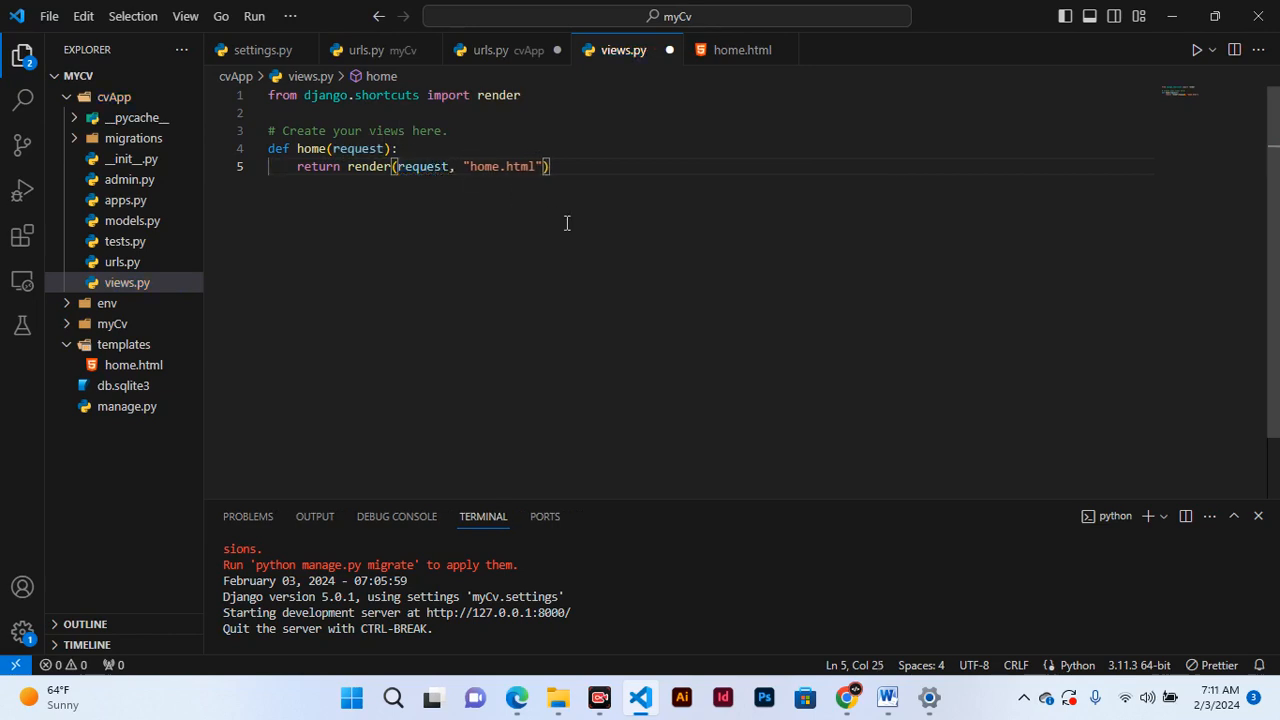
{"action": "mouse_move", "coordinate": [532, 156]}
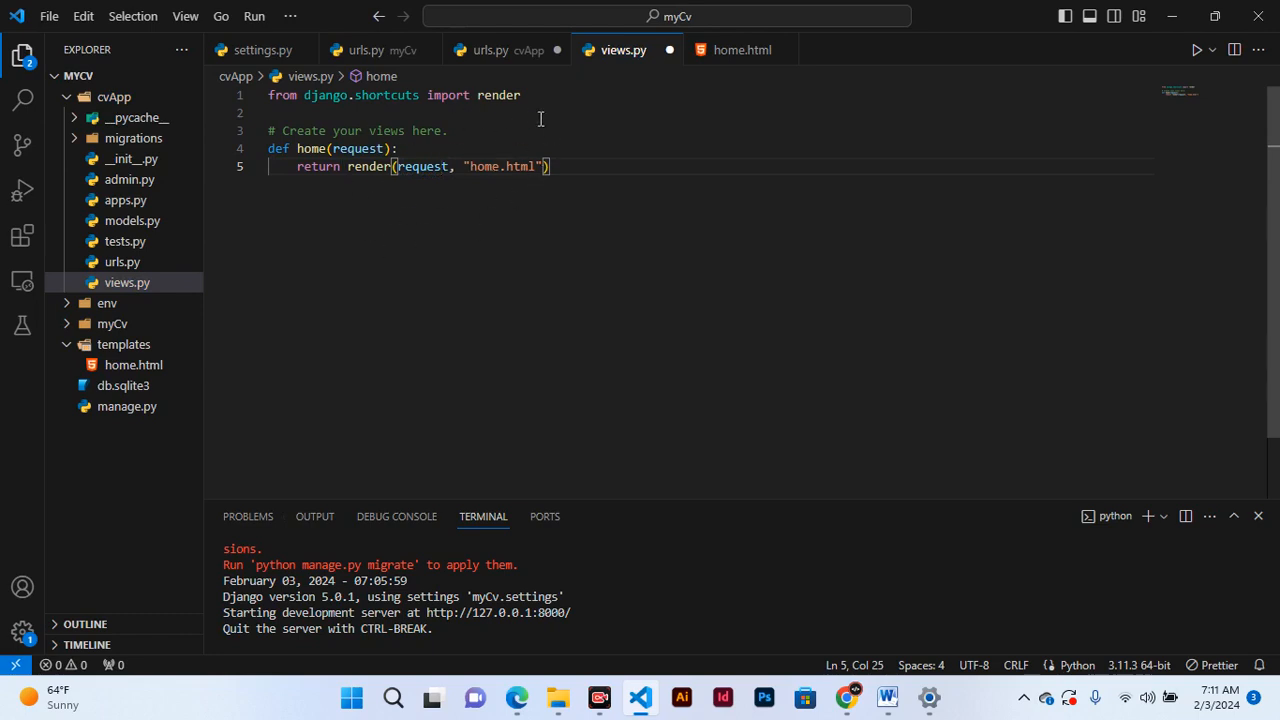
- Save views.py and switch to the cvApp app's empty urls.py
{"action": "key", "text": "ctrl+s"}
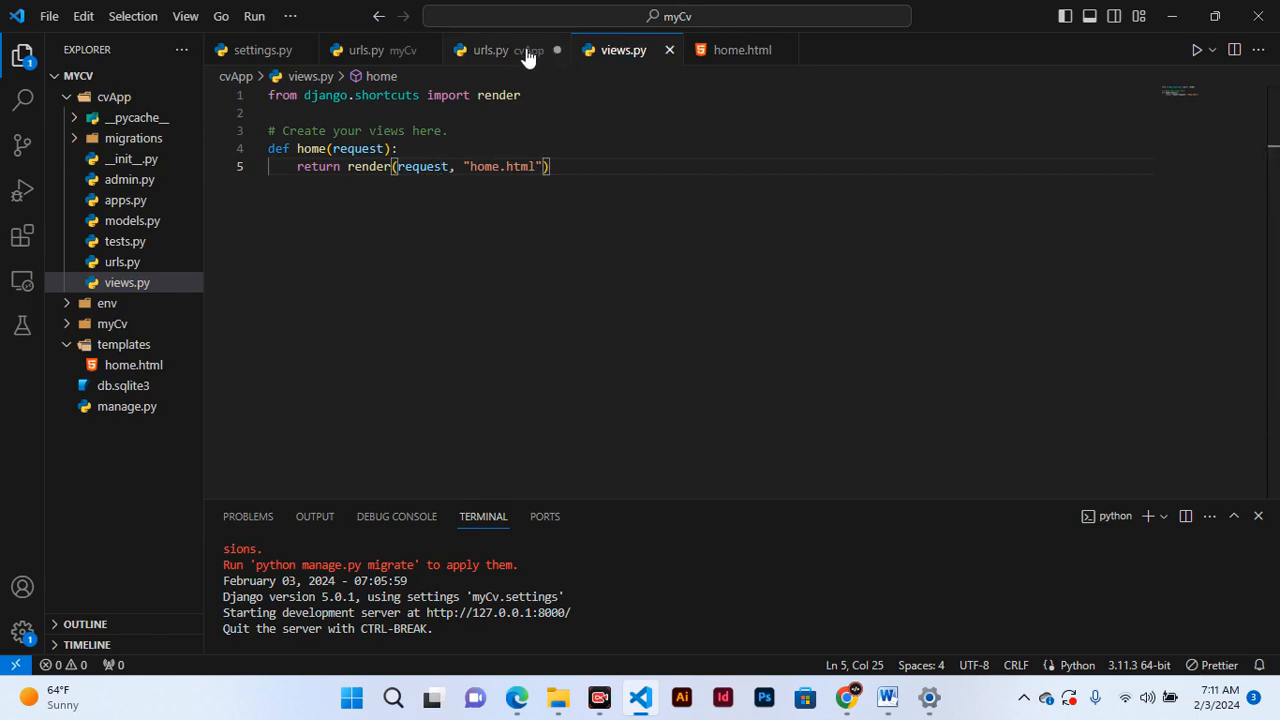
{"action": "mouse_move", "coordinate": [120, 262]}
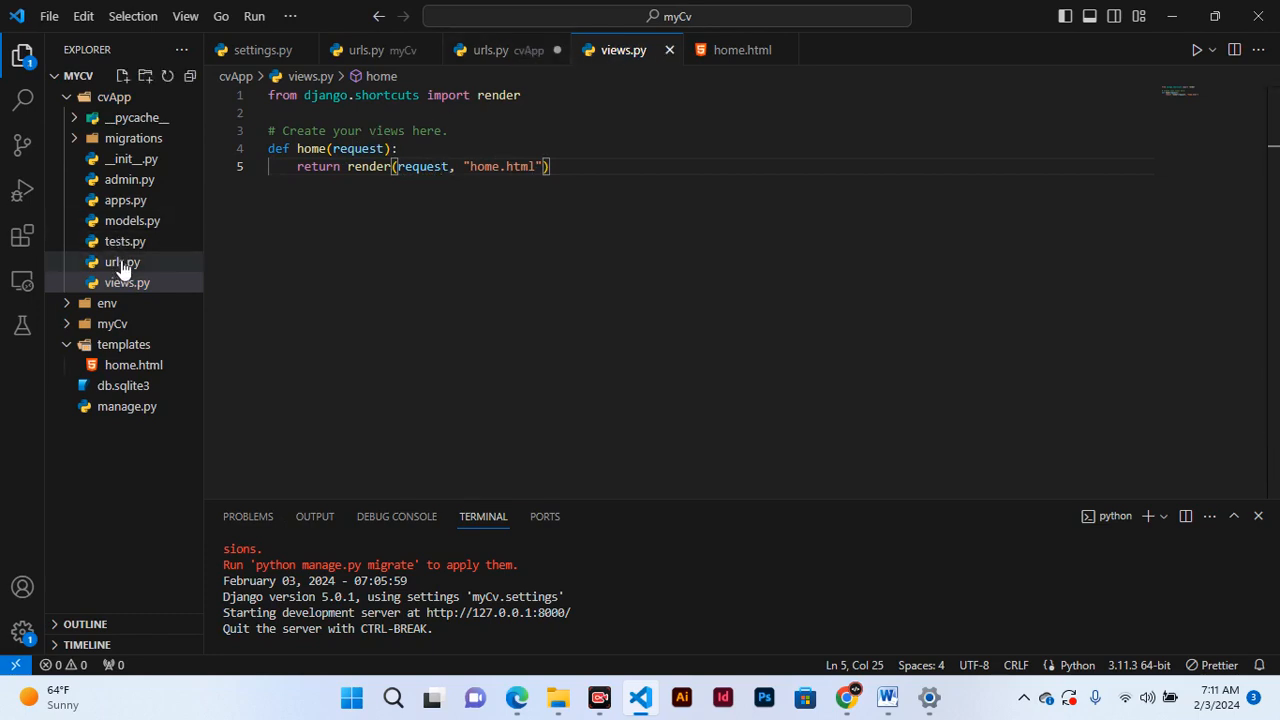
{"action": "left_click", "coordinate": [122, 260]}
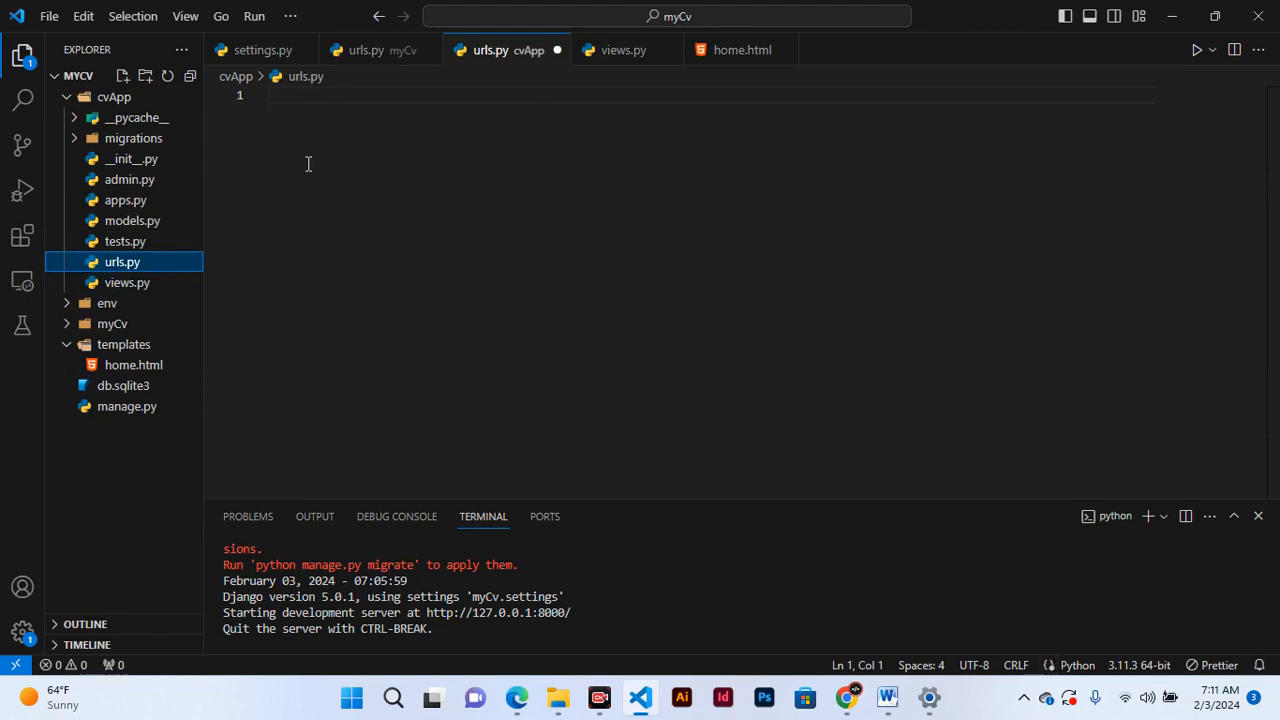
{"action": "mouse_move", "coordinate": [170, 180]}
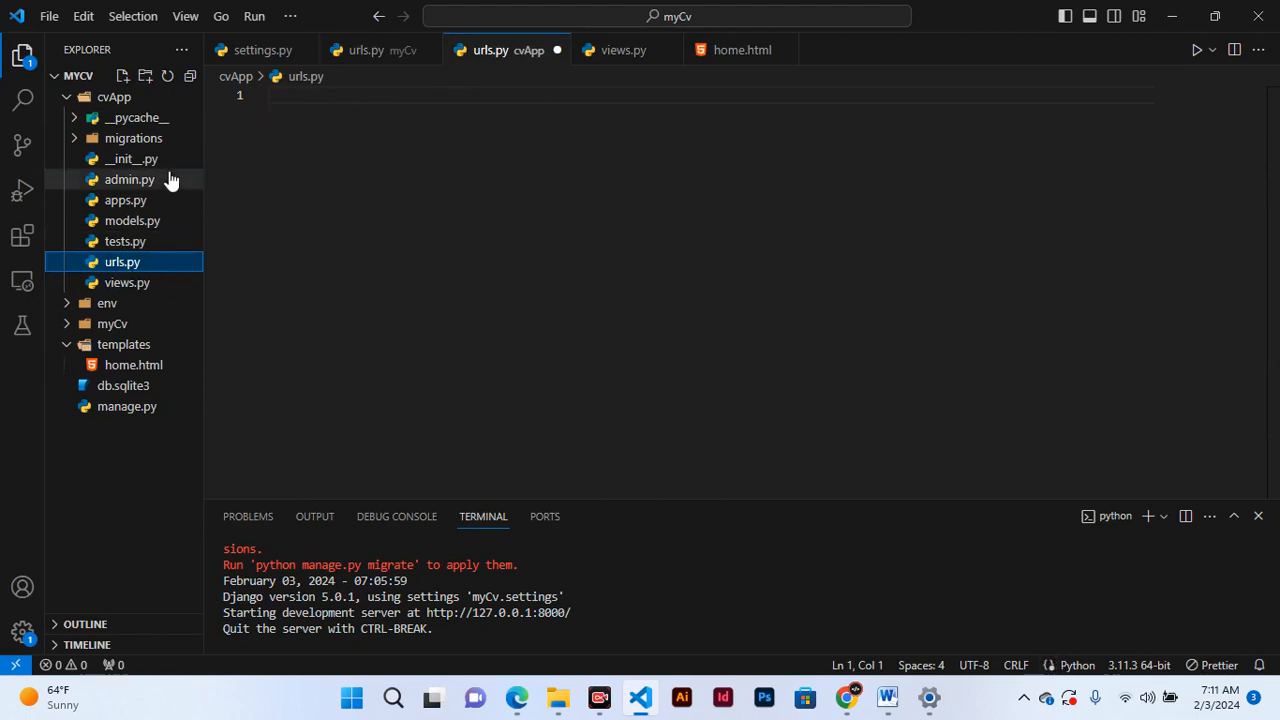
{"action": "mouse_move", "coordinate": [112, 324]}
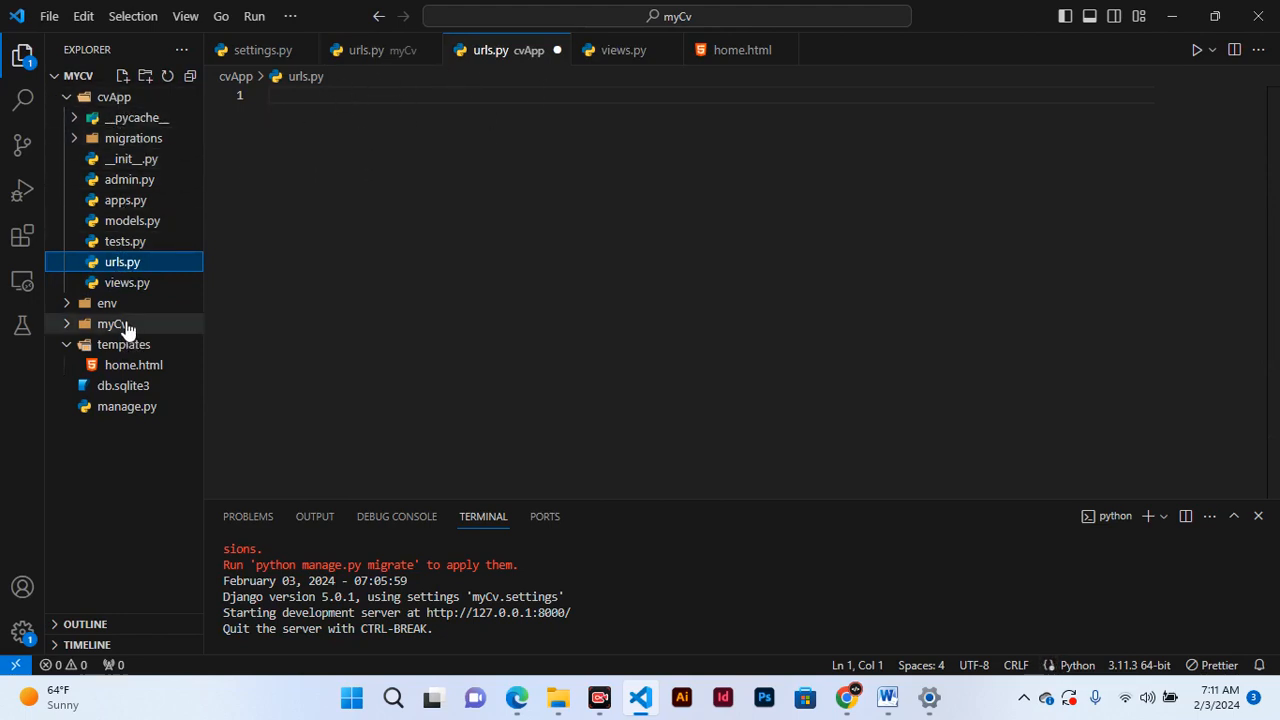
- In myCv/urls.py drop the include import and cvApp route, then select the import and urlpatterns lines
{"action": "left_click", "coordinate": [112, 324]}
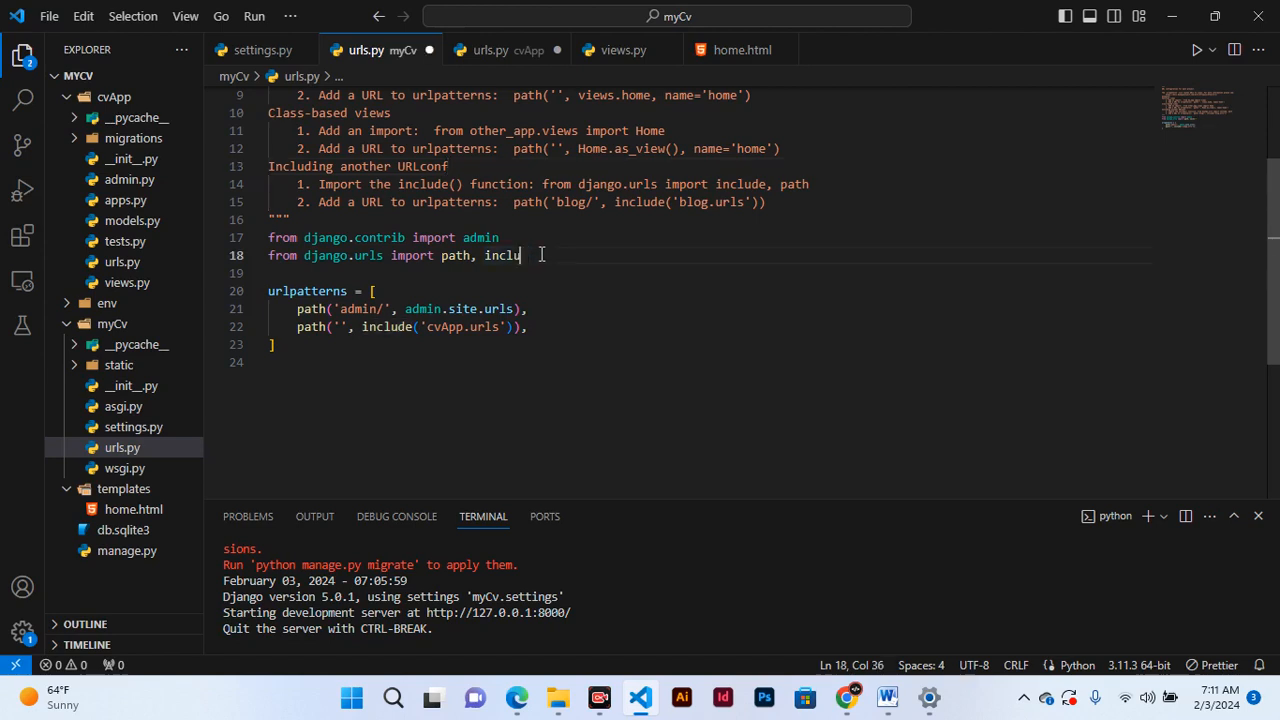
{"action": "key", "text": "Backspace"}
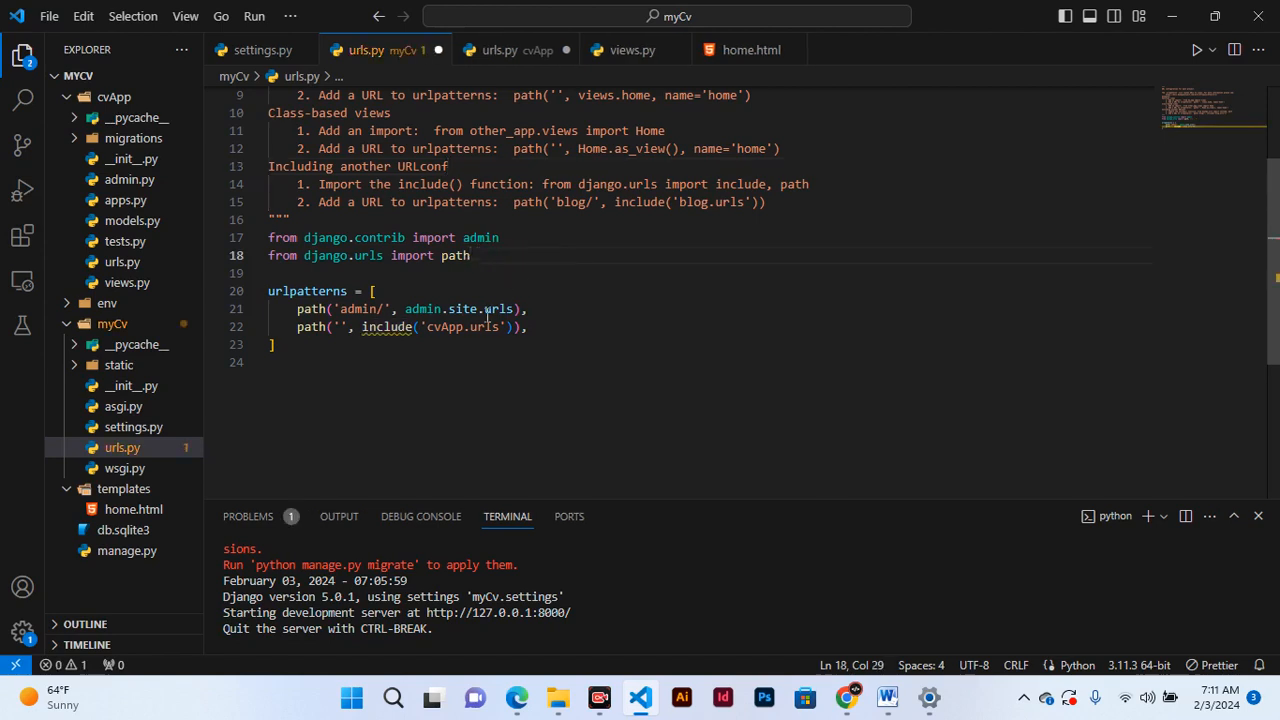
{"action": "left_click", "coordinate": [524, 326]}
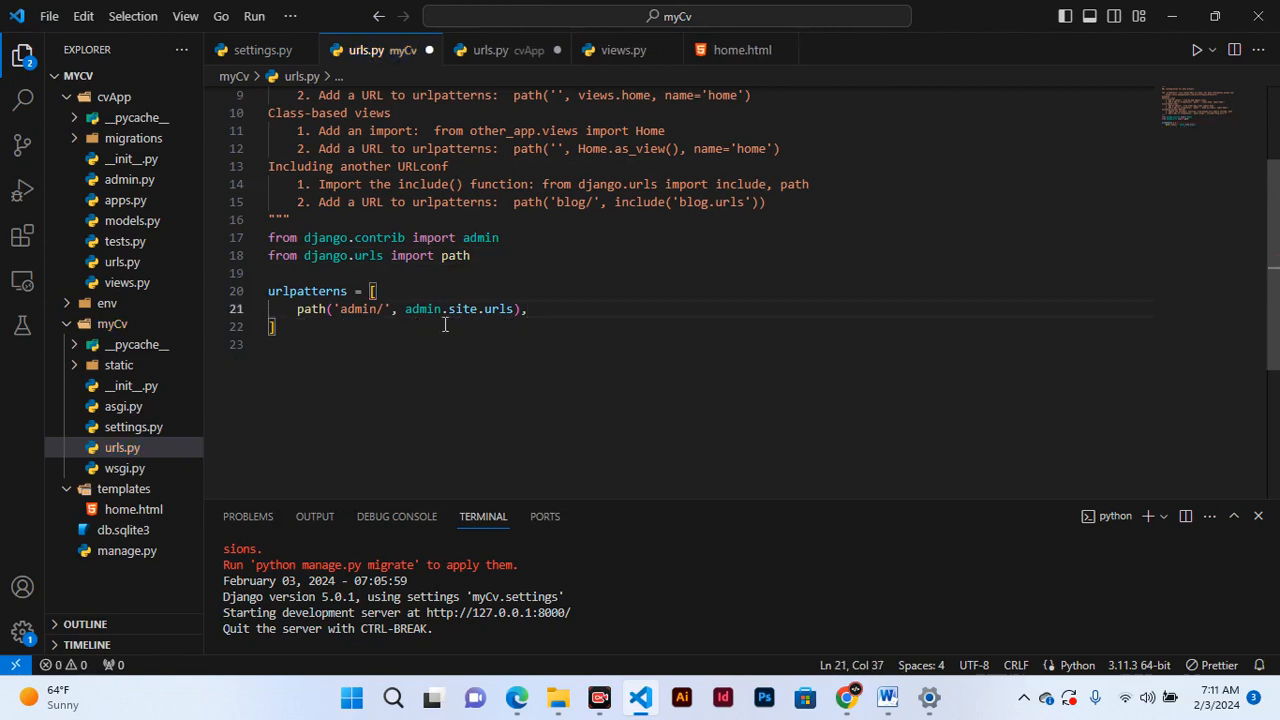
{"action": "left_click", "coordinate": [270, 326]}
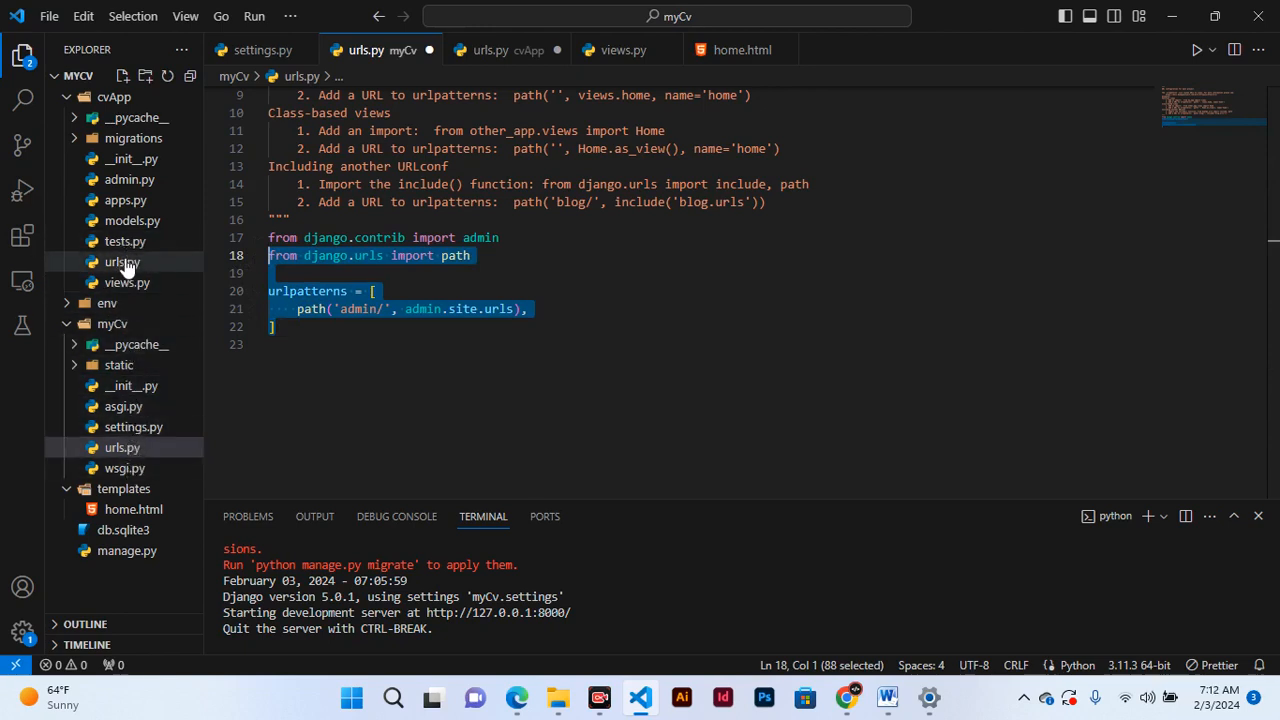
- Paste the copied path import and urlpatterns list into cvApp/urls.py
{"action": "left_click", "coordinate": [122, 260]}
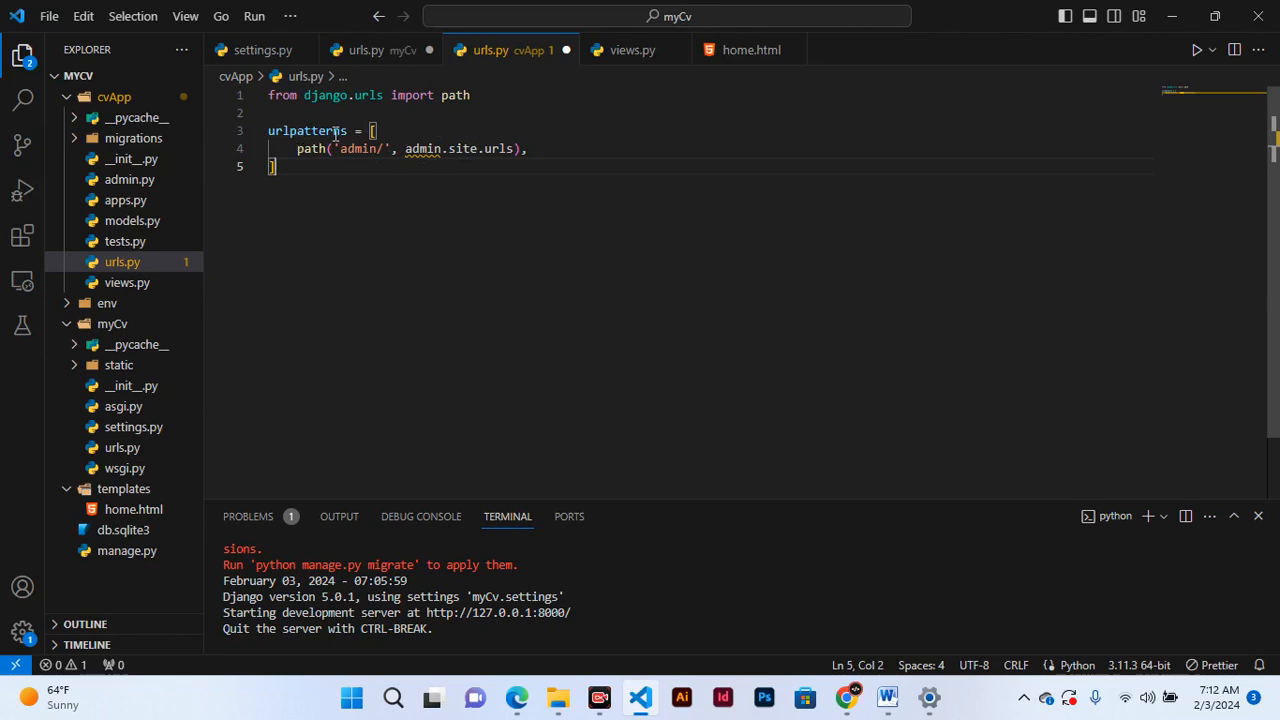
{"action": "mouse_move", "coordinate": [410, 252]}
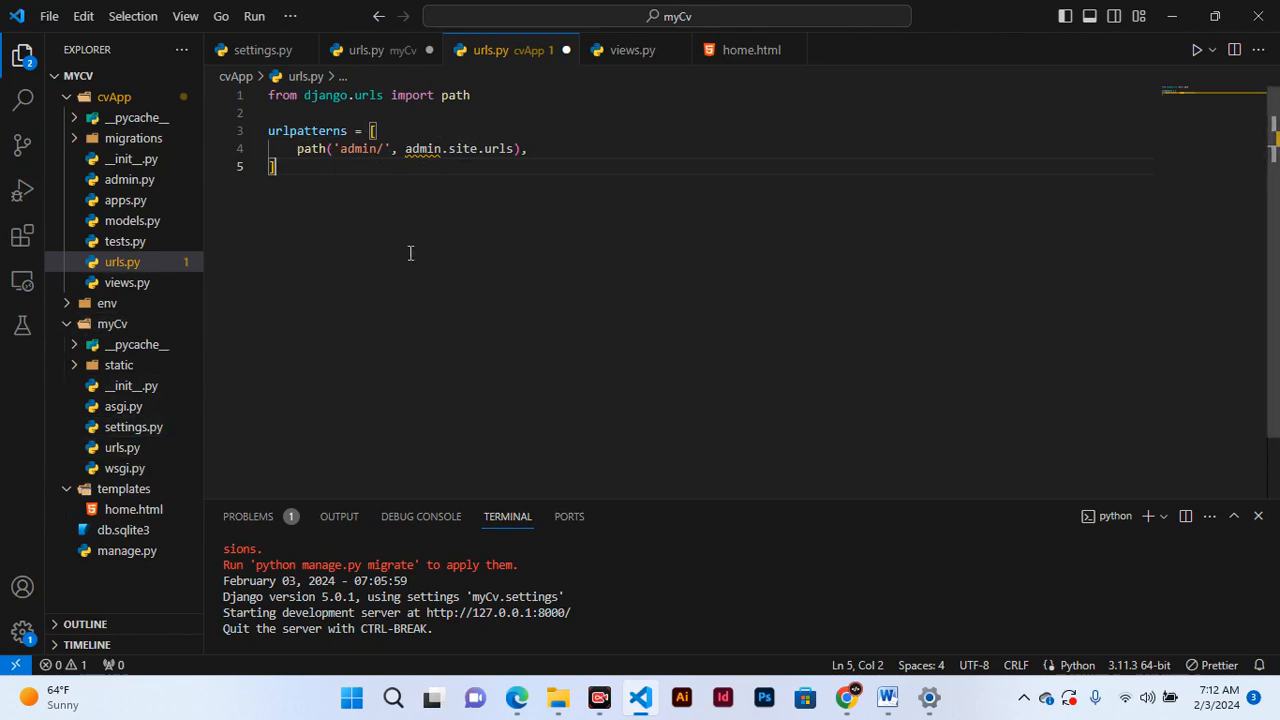
{"action": "mouse_move", "coordinate": [532, 232]}
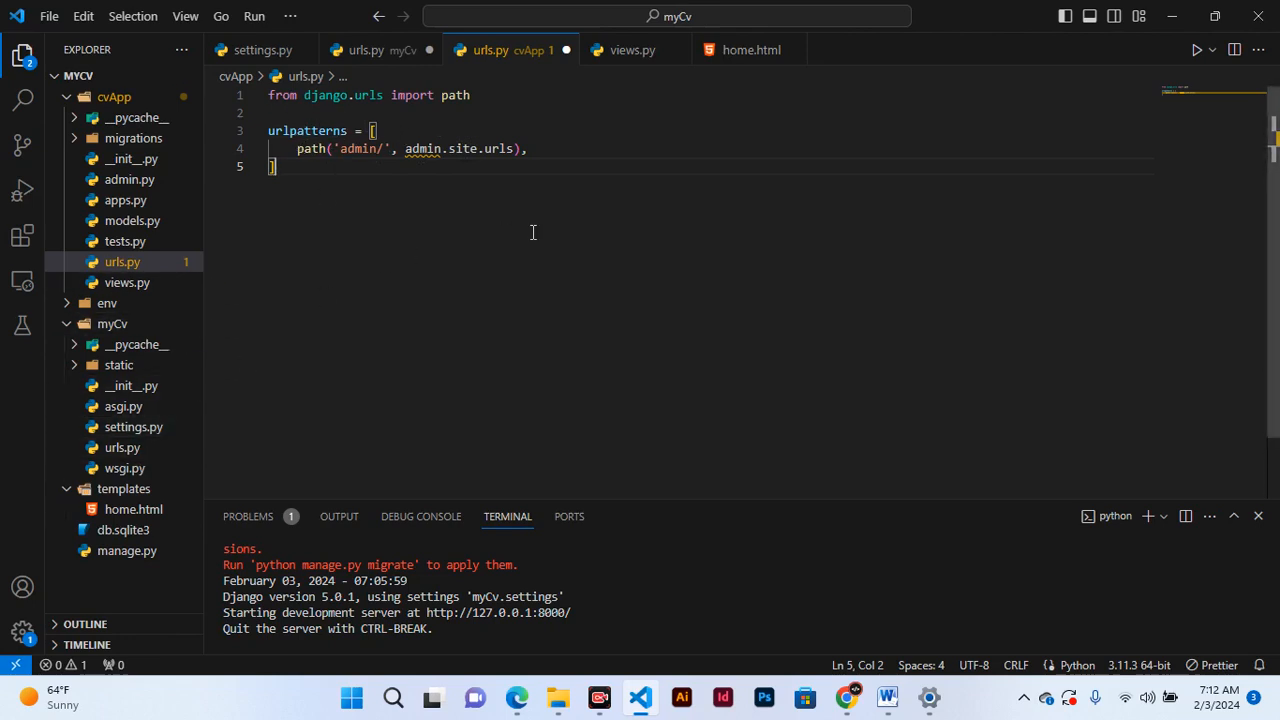
{"action": "mouse_move", "coordinate": [484, 336]}
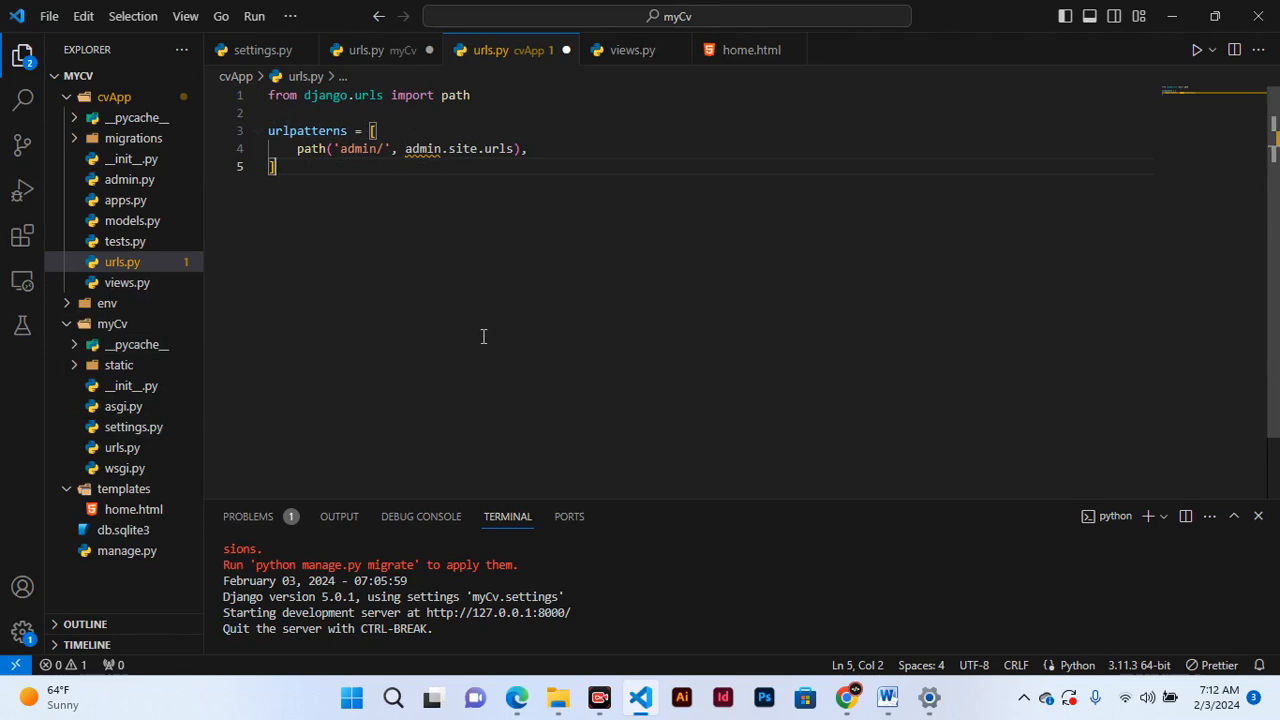